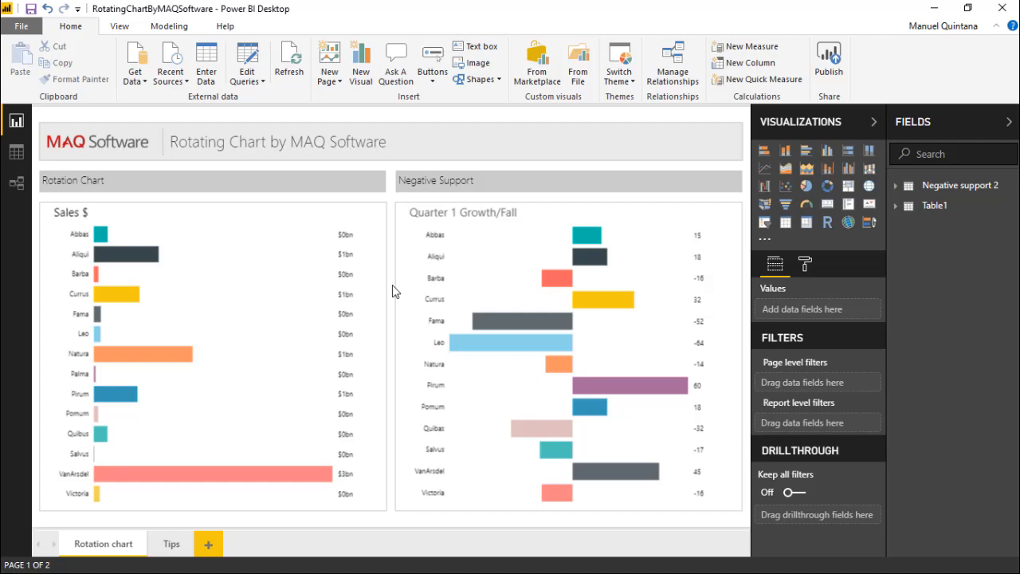
mouse_move(391, 287)
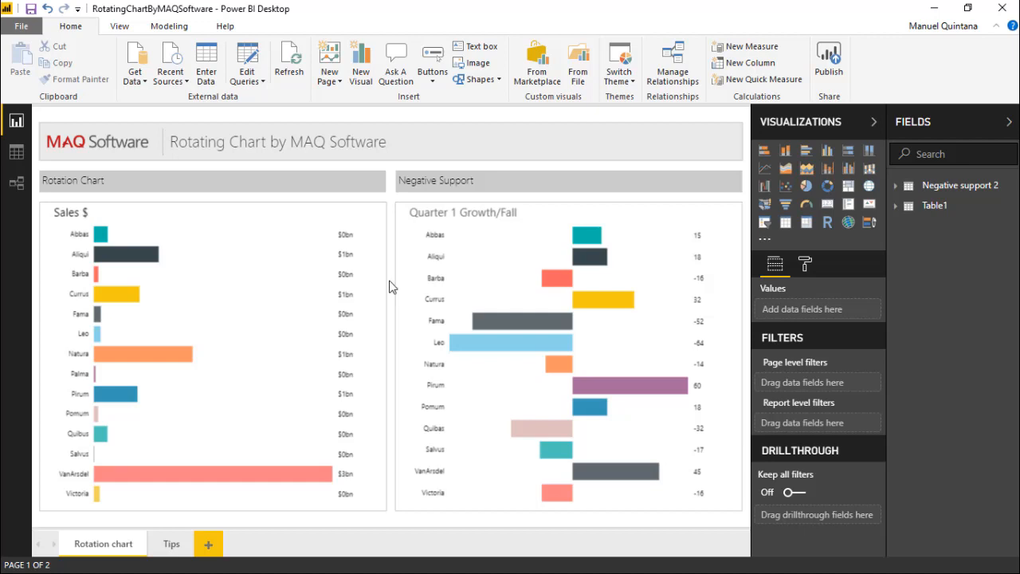
mouse_move(253, 234)
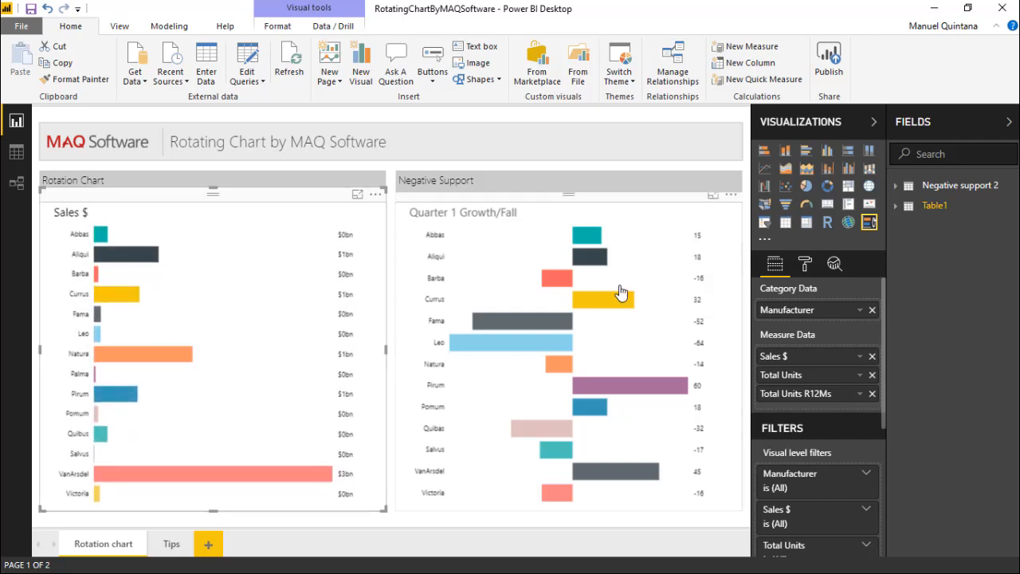
mouse_move(811, 309)
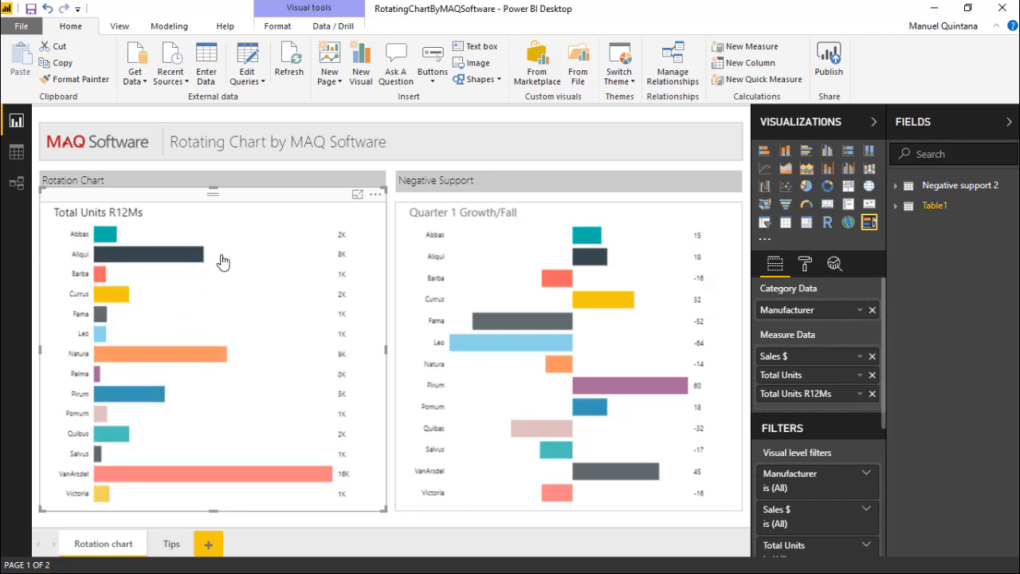
mouse_move(232, 264)
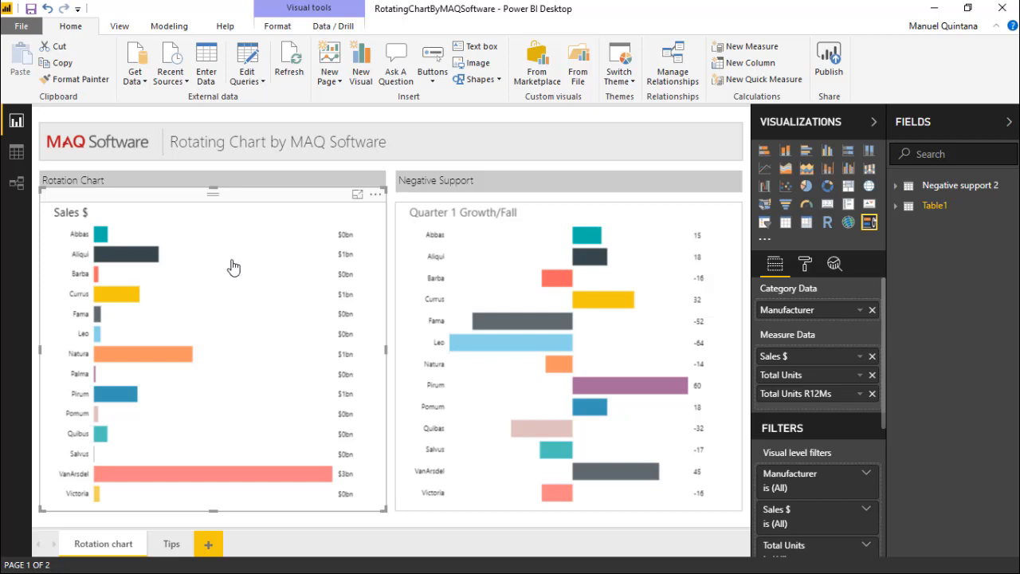
mouse_move(279, 250)
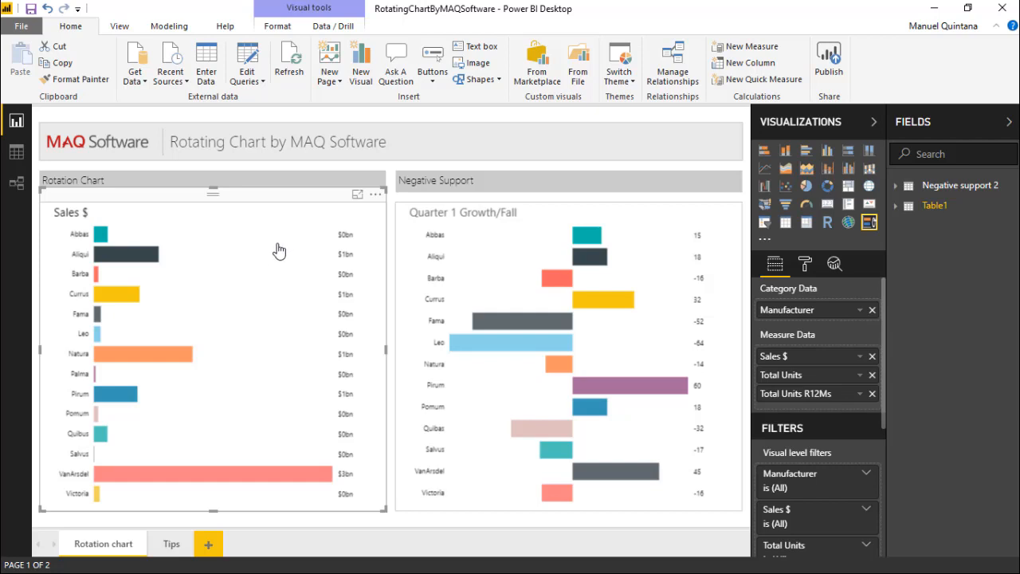
Step: Switch Animation On in the chart's Format pane, keeping Delay (seconds) at 6
left_click(804, 264)
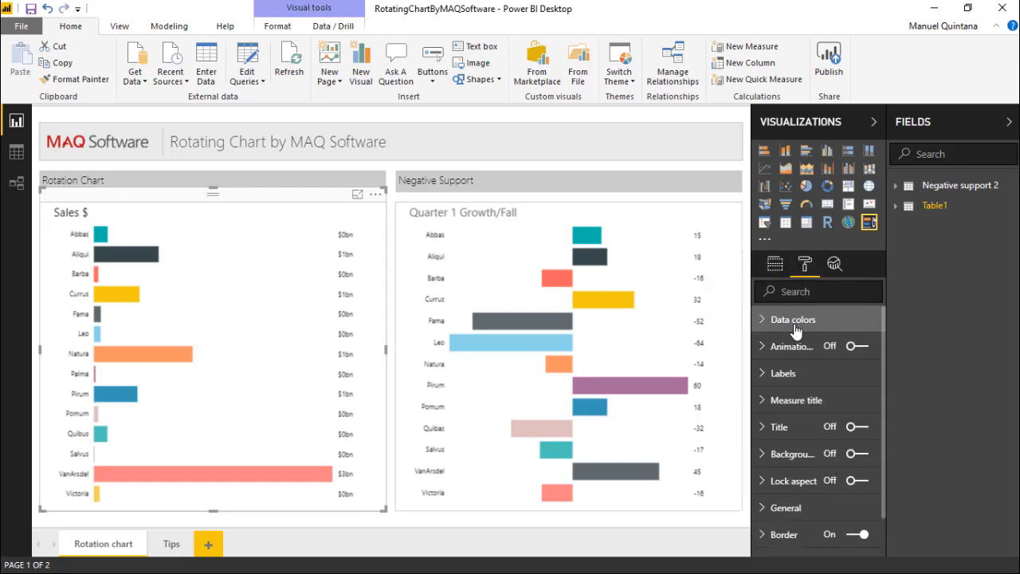
left_click(791, 319)
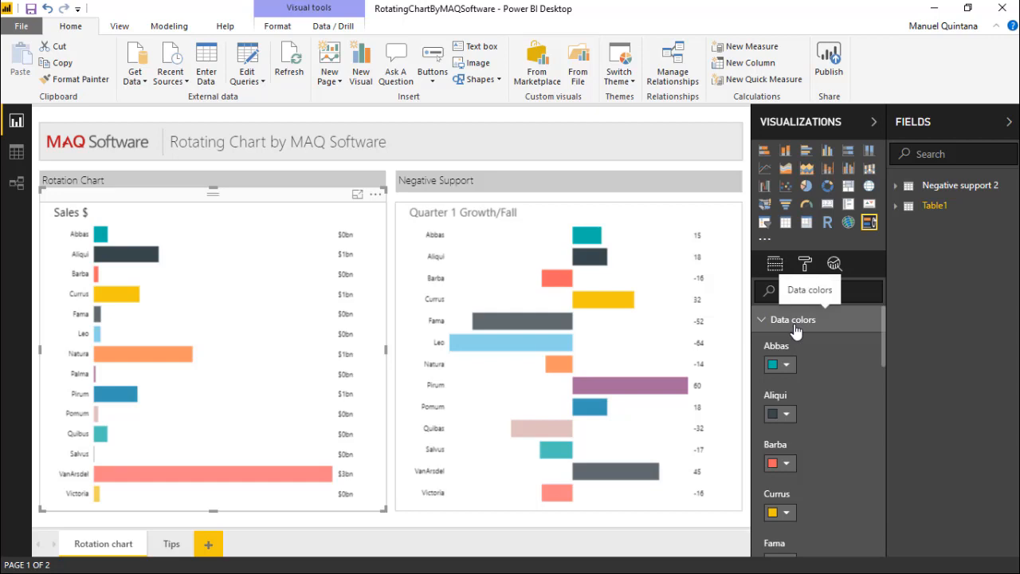
mouse_move(796, 333)
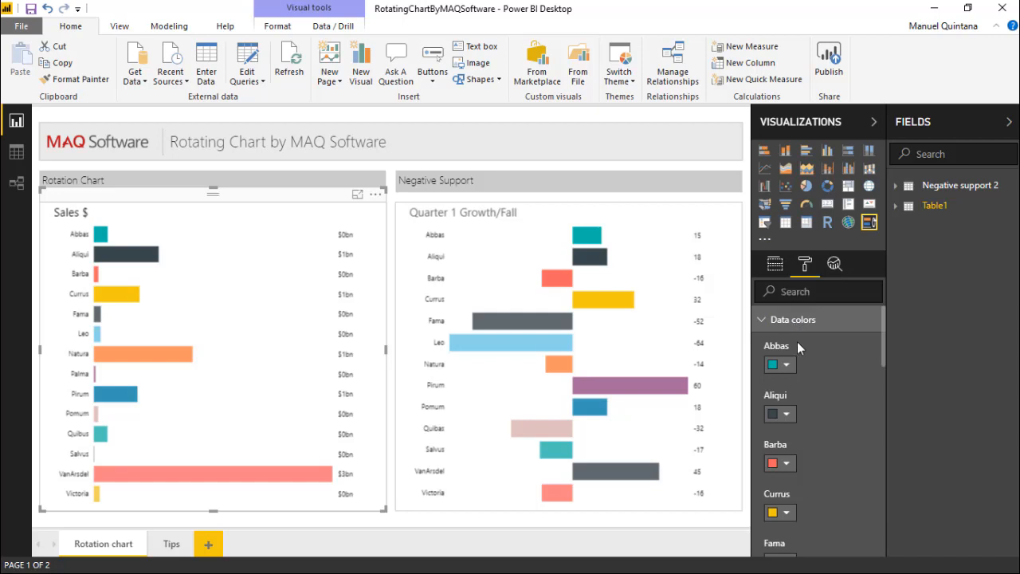
left_click(792, 318)
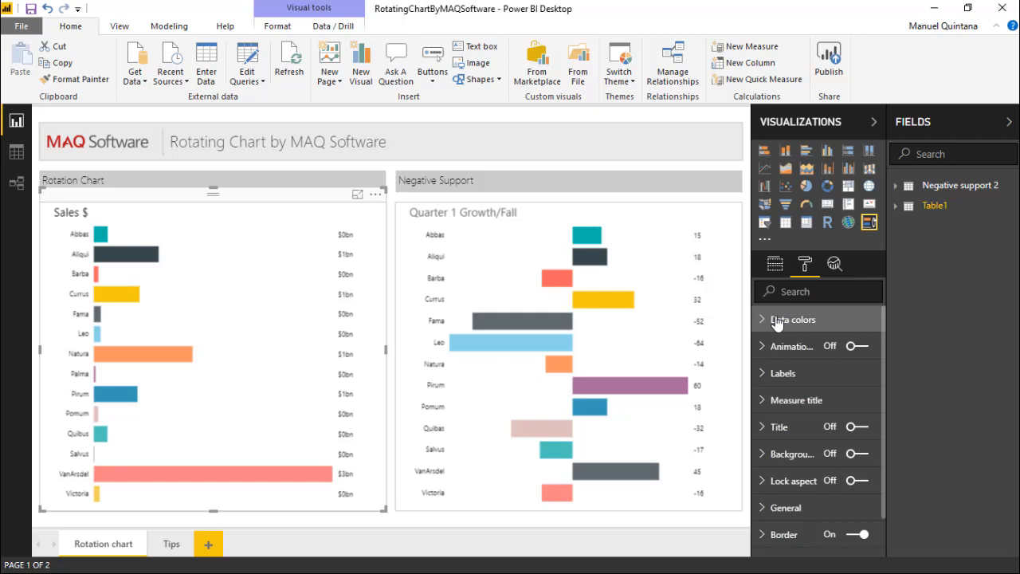
left_click(791, 346)
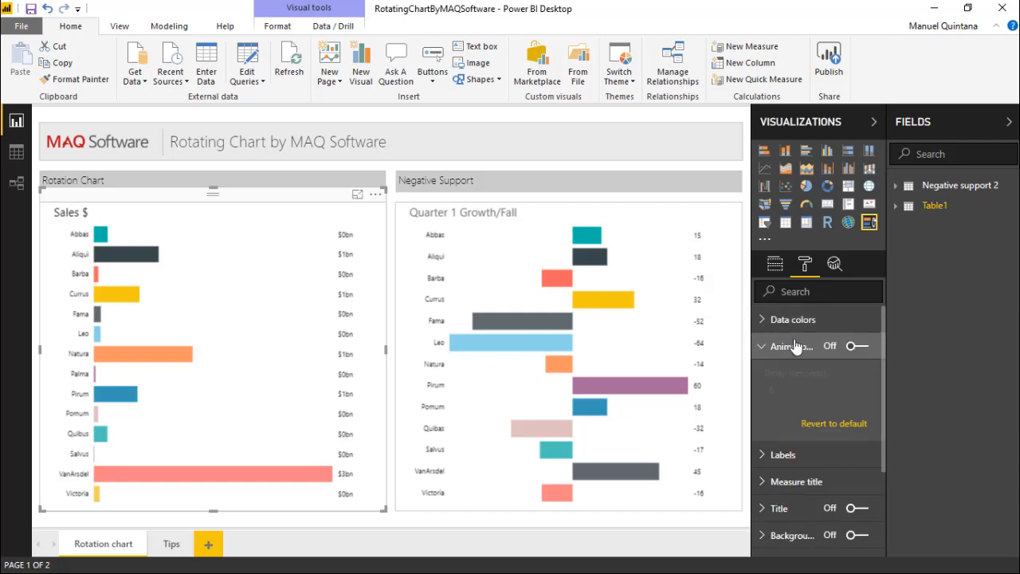
left_click(857, 344)
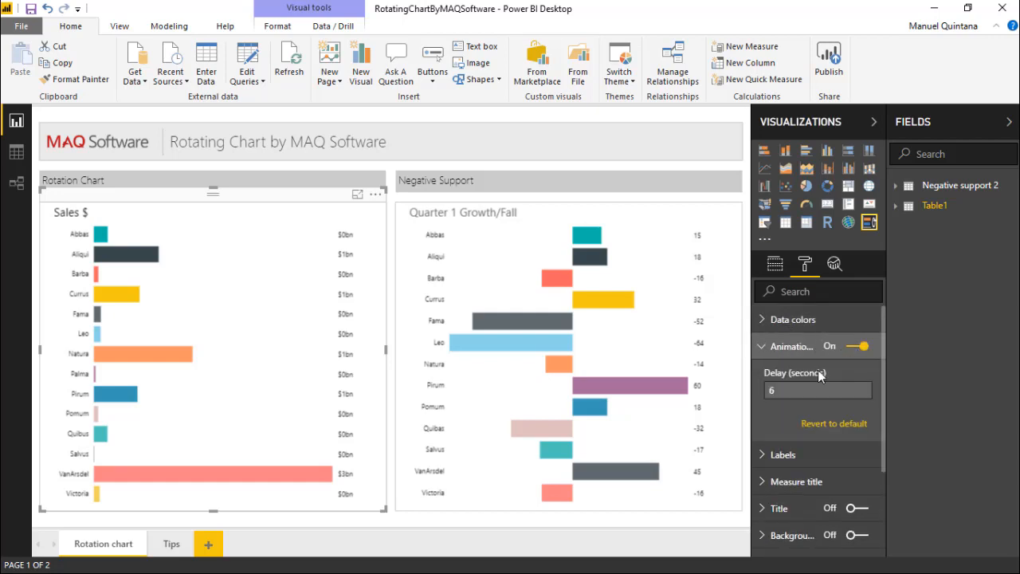
left_click(817, 389)
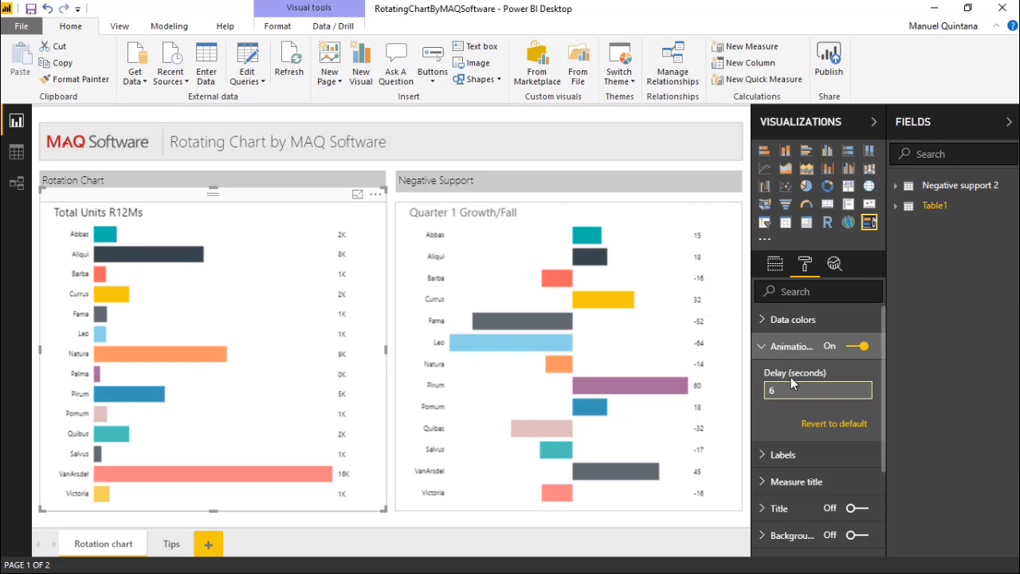
left_click(790, 346)
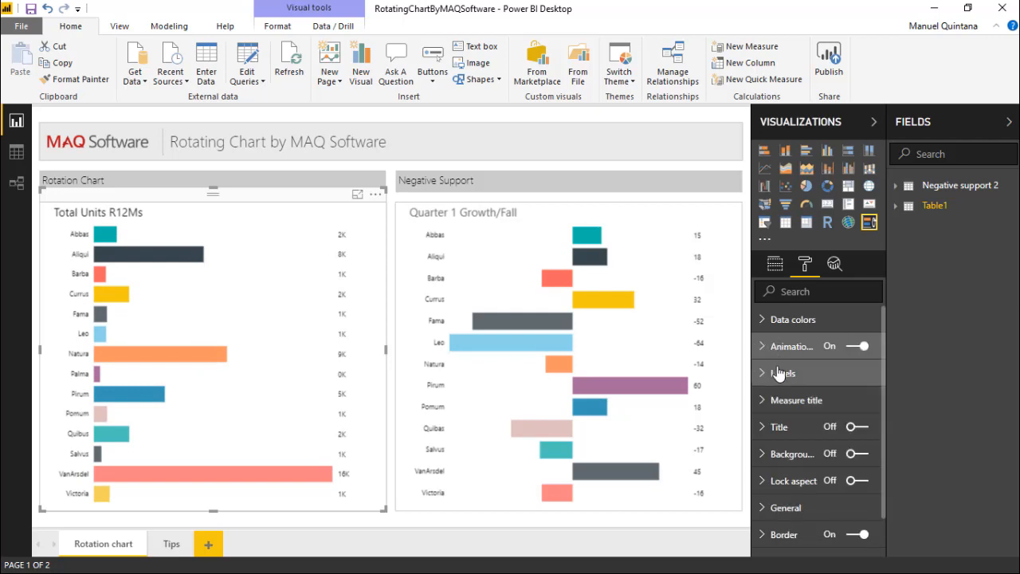
left_click(783, 373)
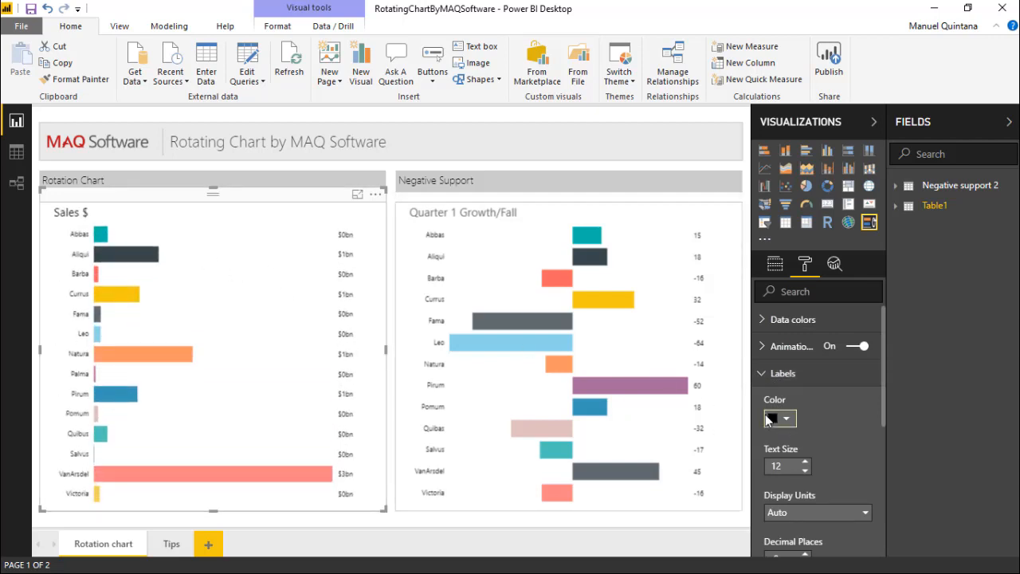
left_click(774, 418)
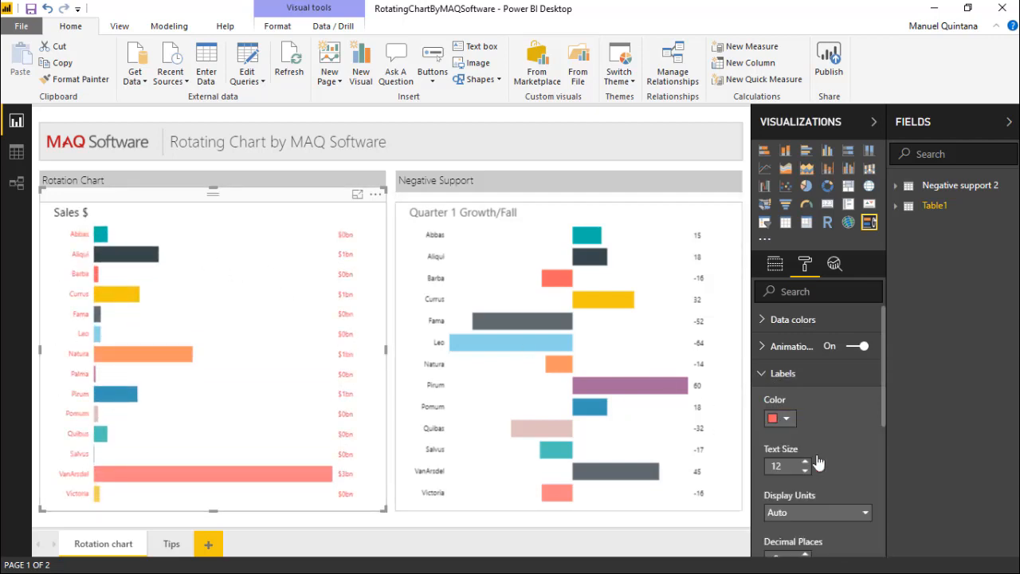
left_click(787, 418)
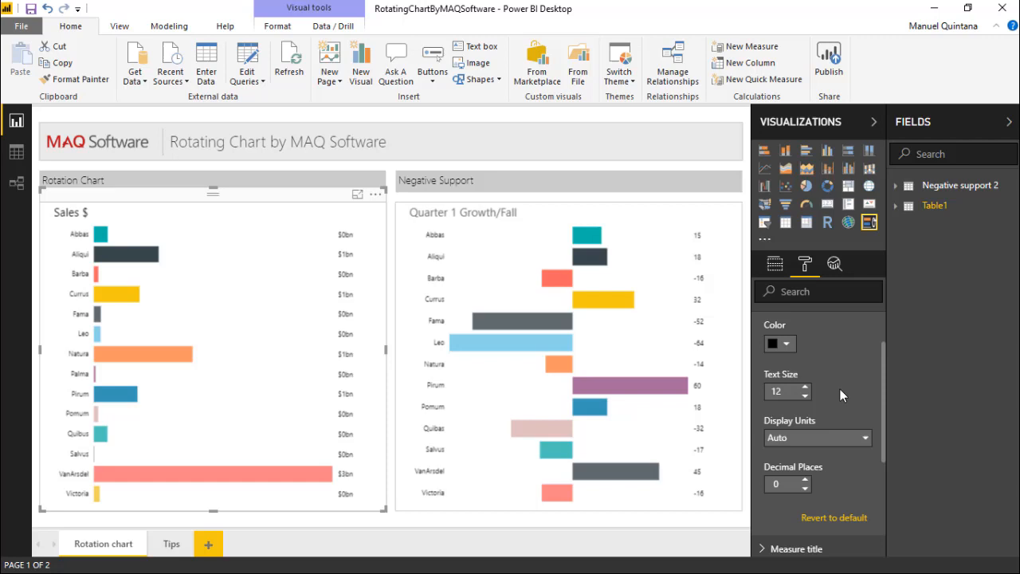
left_click(804, 387)
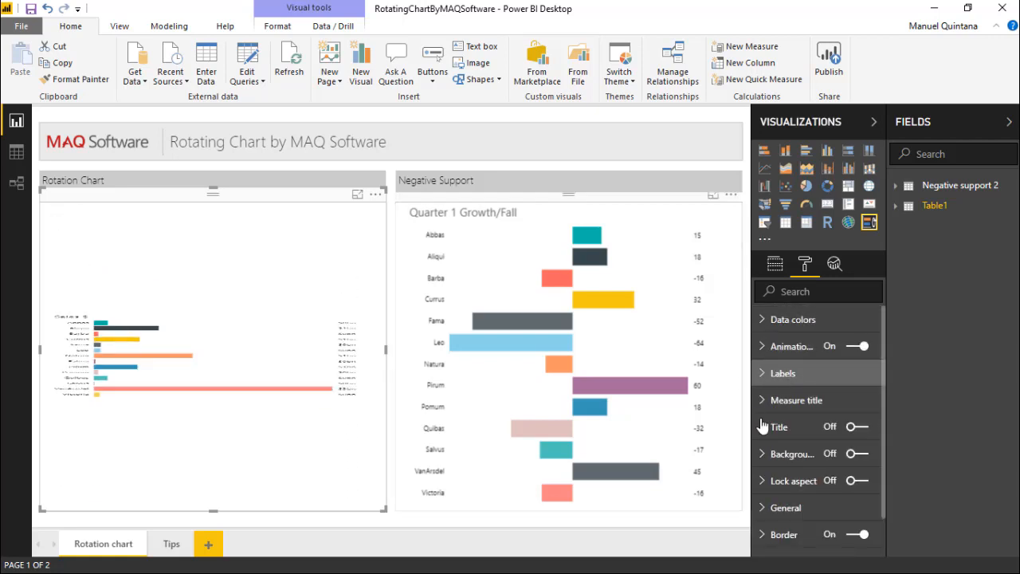
left_click(795, 399)
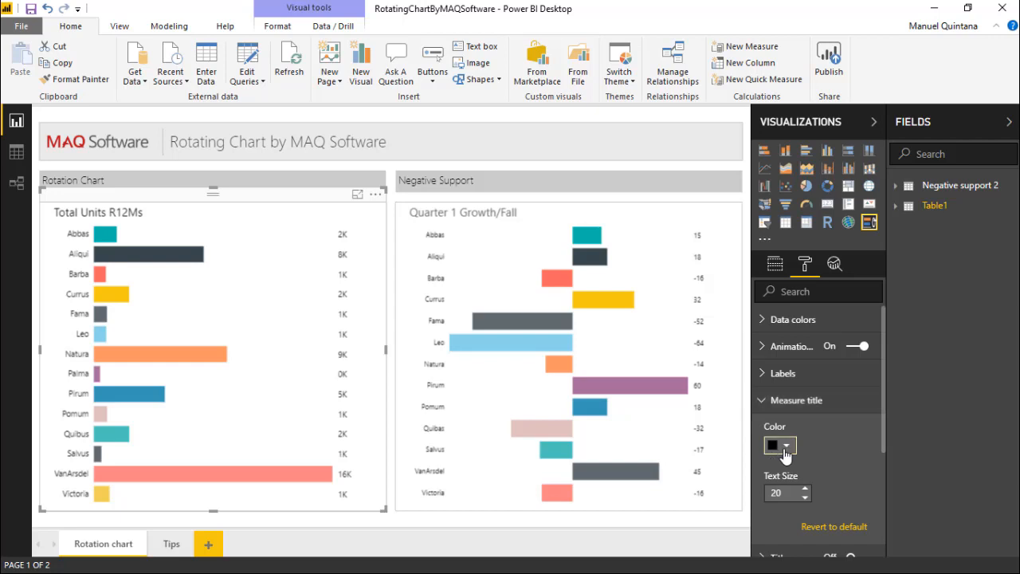
Step: Try red for the measure title colour, then revert it to black
left_click(771, 445)
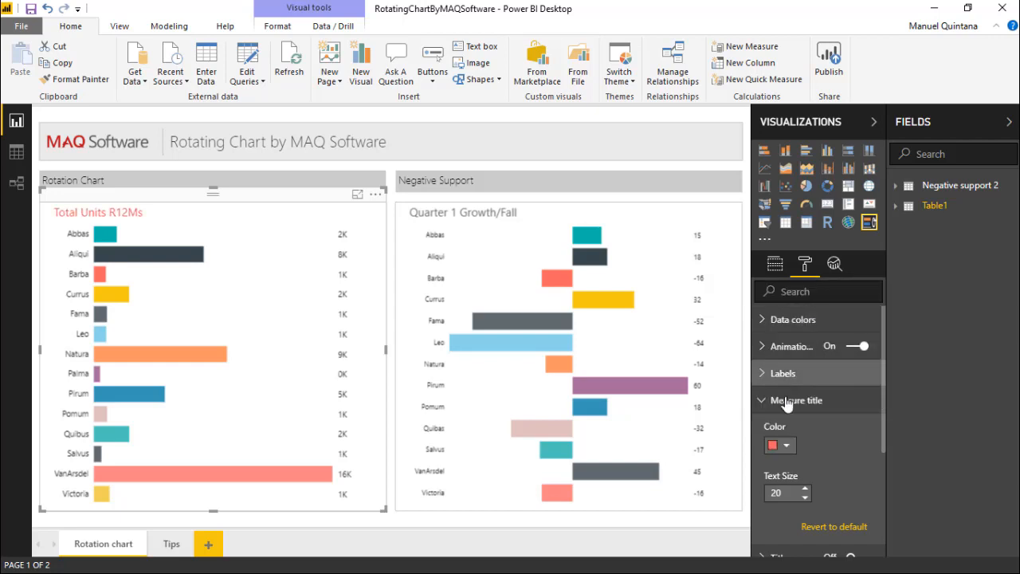
left_click(779, 444)
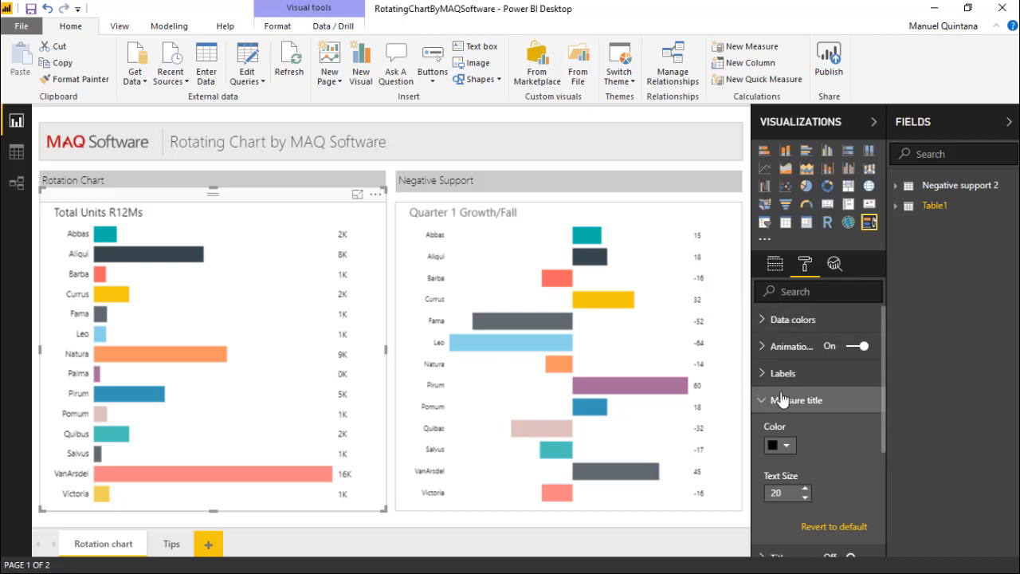
mouse_move(785, 398)
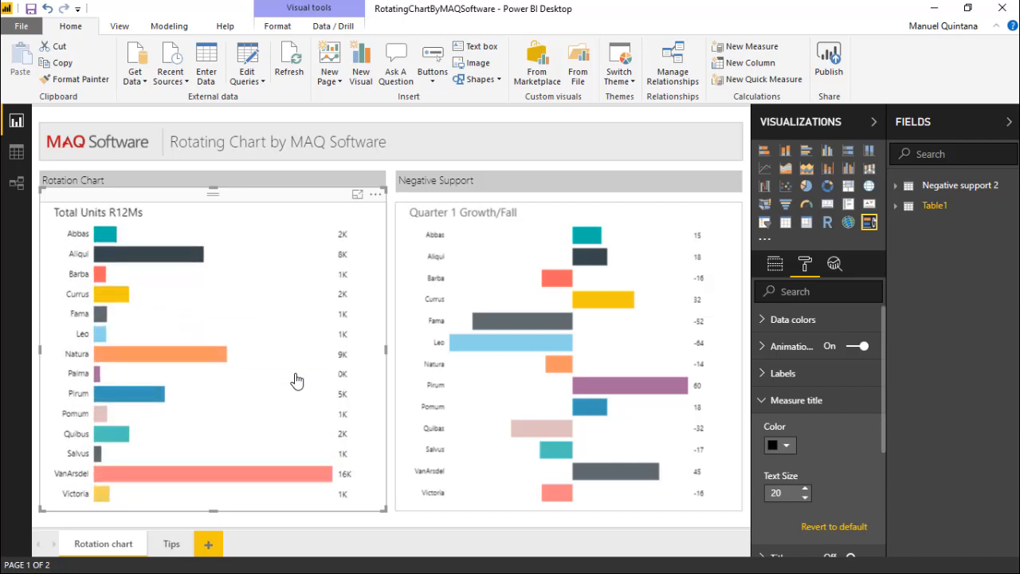
mouse_move(673, 404)
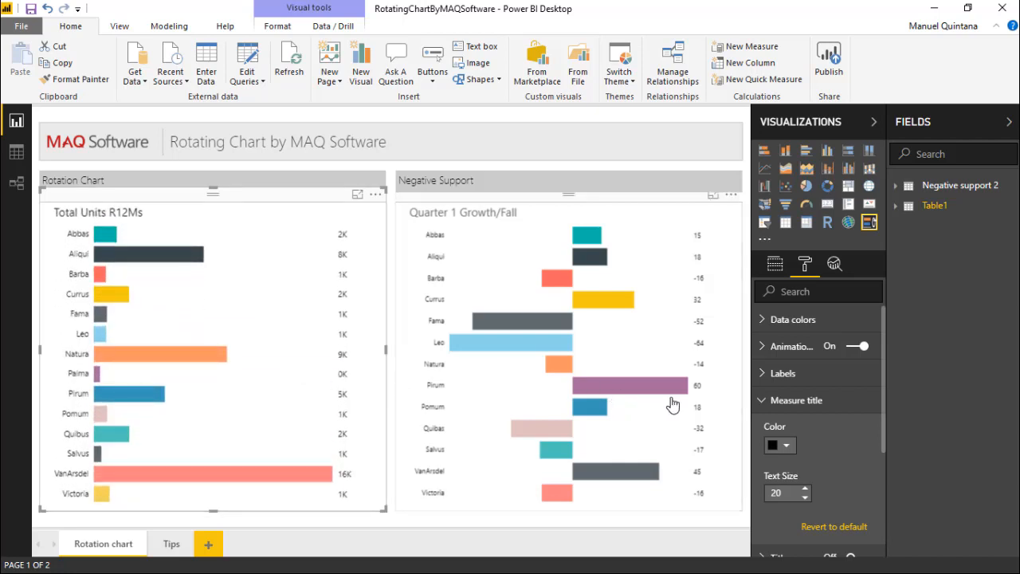